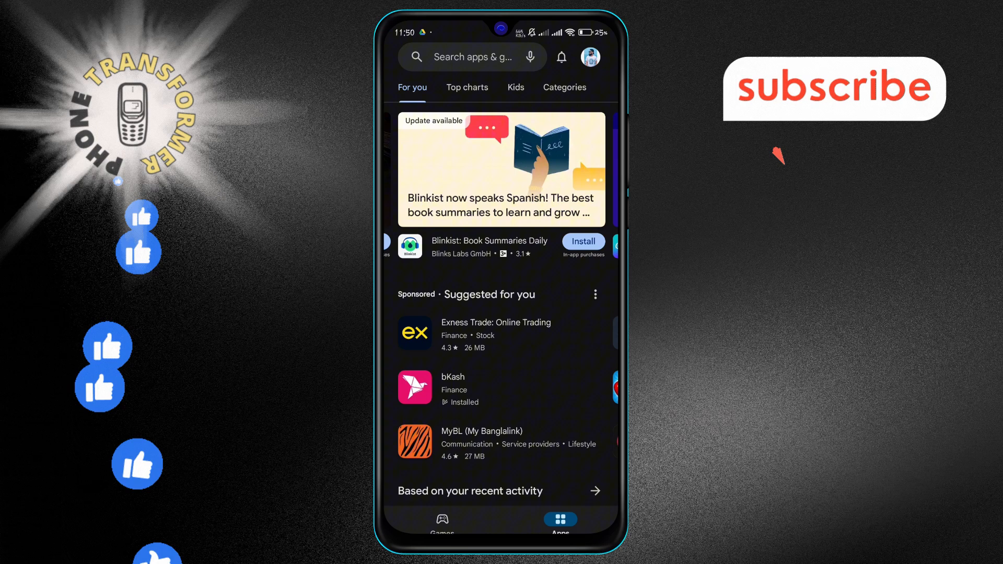
# Open the Play Store account menu from the profile avatar.
pyautogui.click(590, 56)
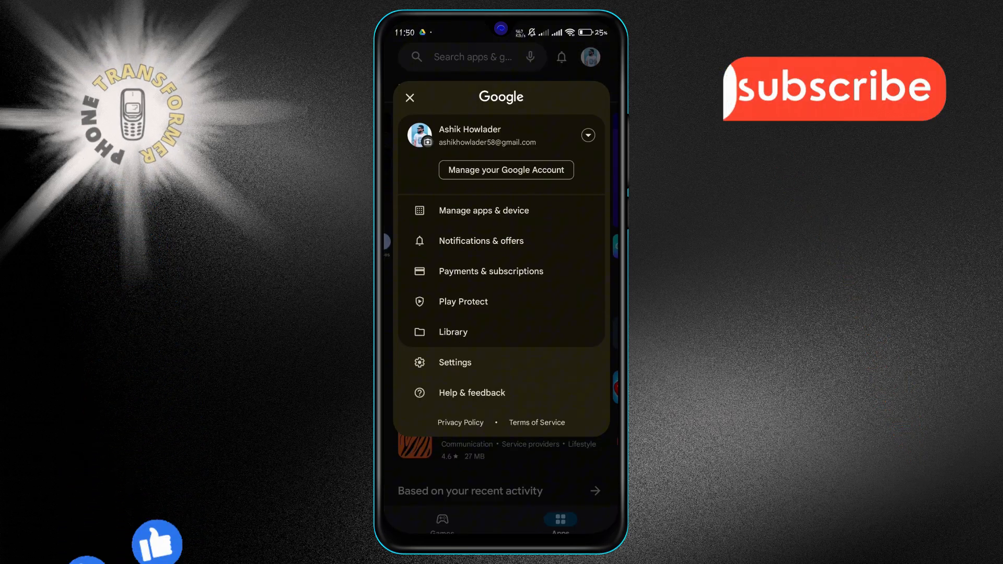
# In Play Protect settings, attempt to turn off Scan apps but cancel, keeping scanning enabled.
pyautogui.click(463, 301)
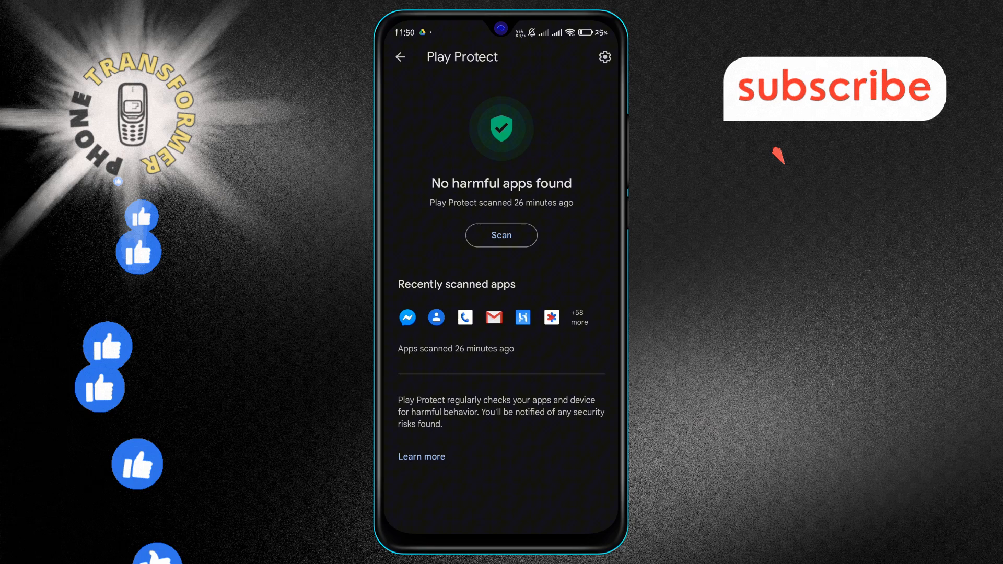
pyautogui.click(603, 56)
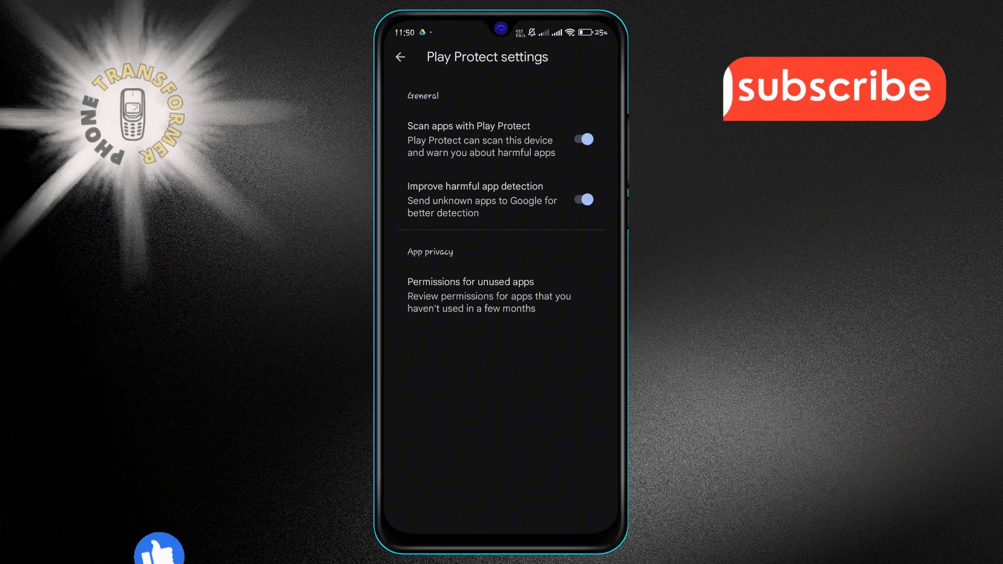
pyautogui.click(582, 139)
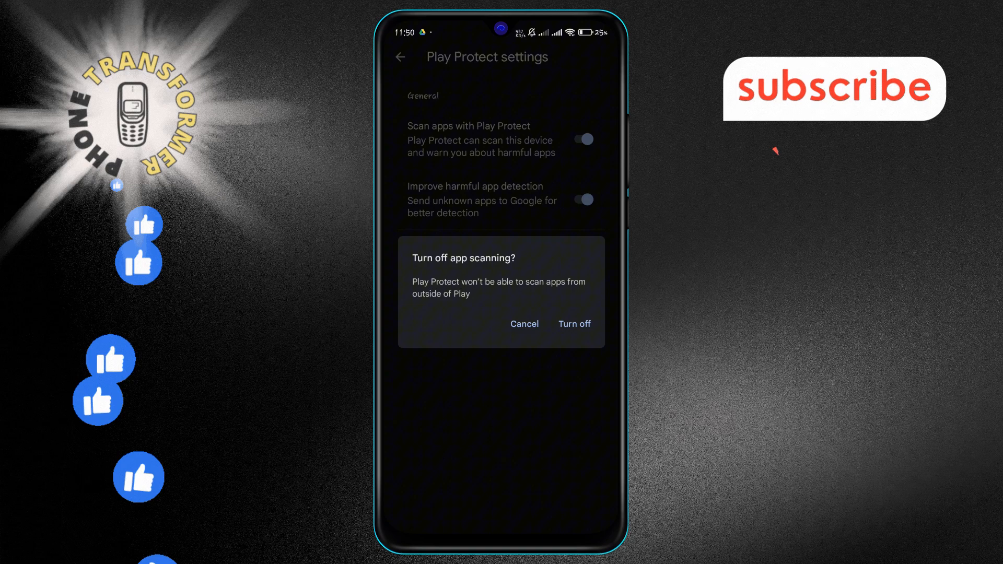
pyautogui.click(523, 324)
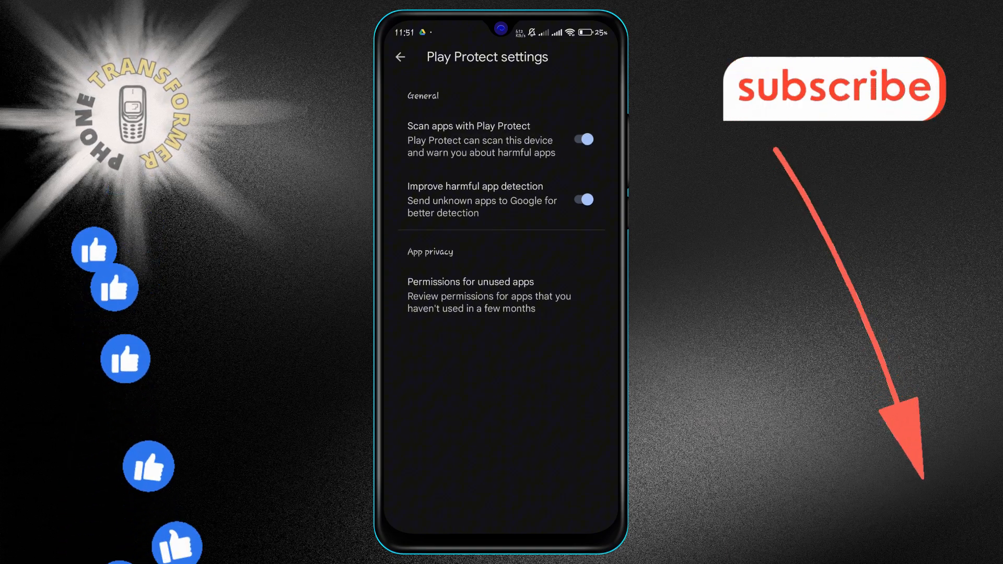
# Go to the Apps section of Android device Settings.
pyautogui.click(500, 199)
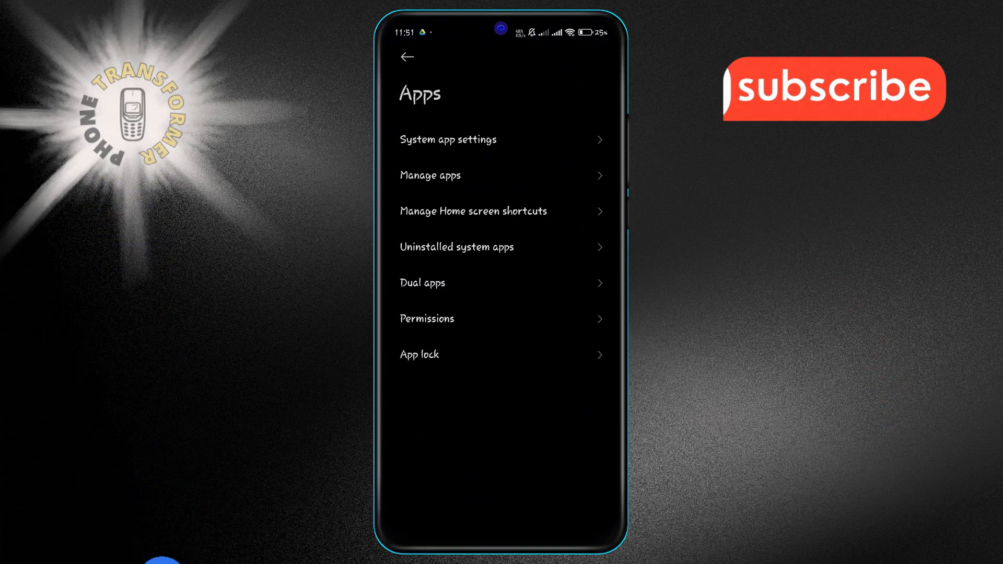
# Open Manage apps and scroll the installed-app list down to CapCut.
pyautogui.click(430, 175)
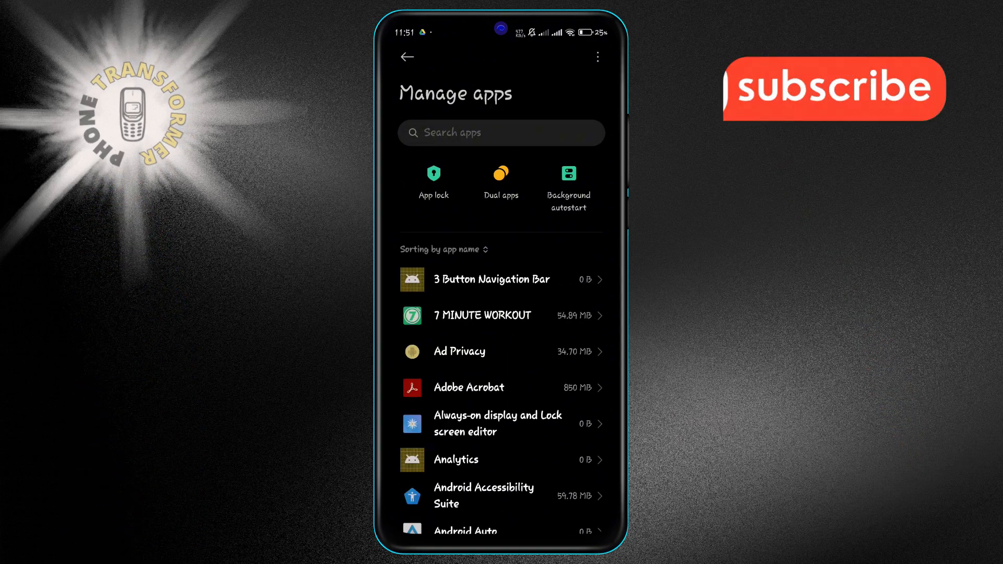
pyautogui.scroll(-3)
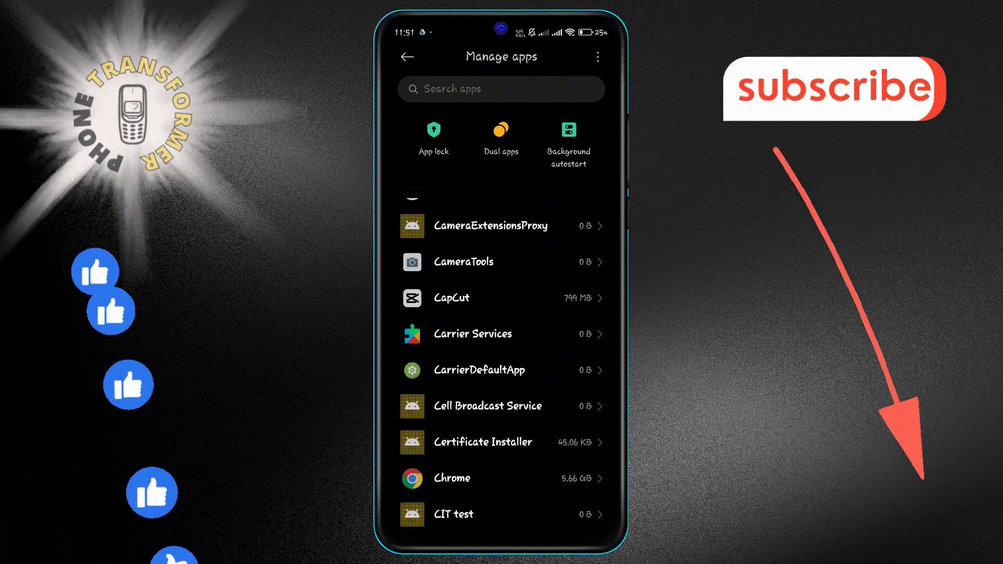
# Open CapCut's app info, start Uninstall, then dismiss the 'Uninstall now?' prompt leaving it installed at 799 MB.
pyautogui.click(451, 298)
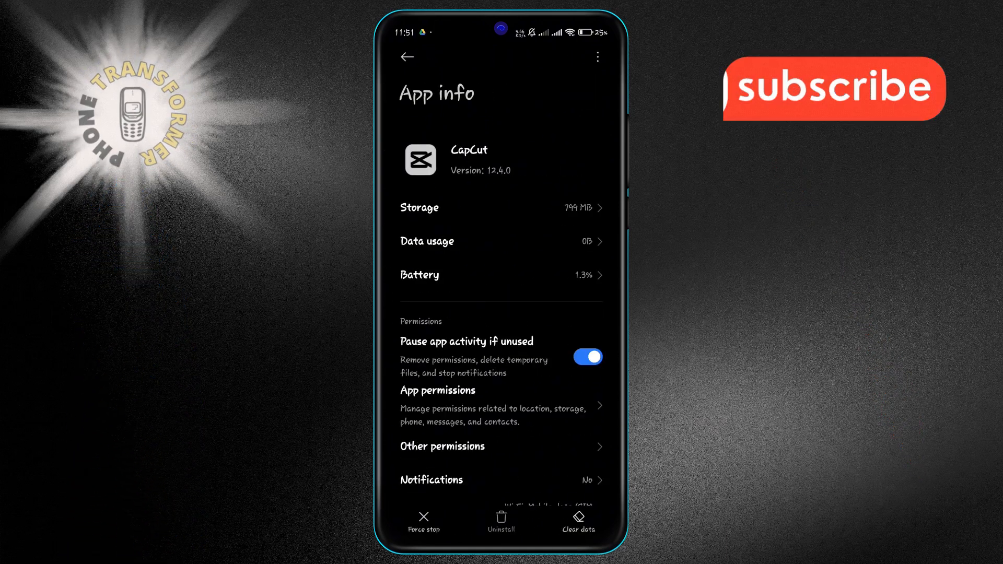
pyautogui.click(501, 520)
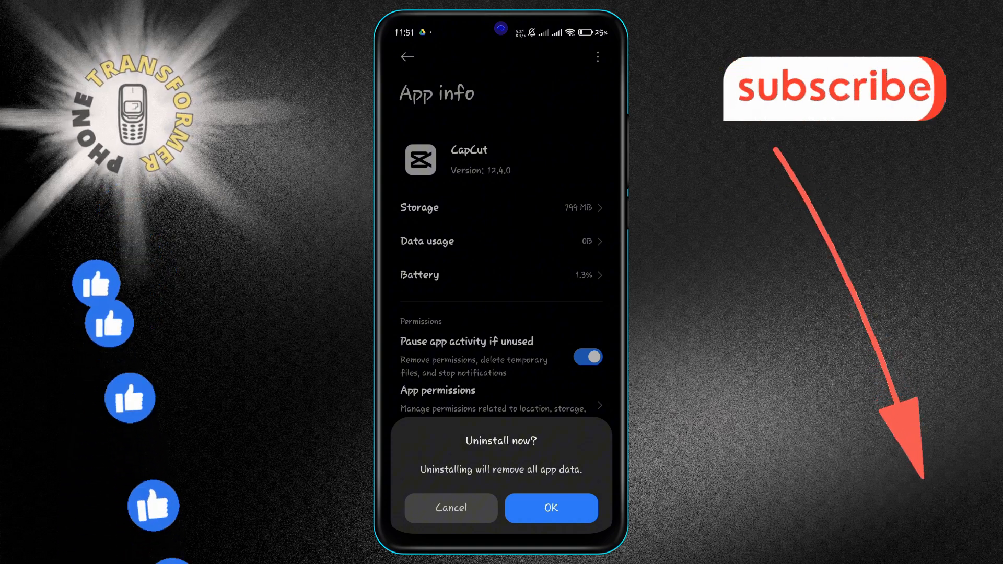
pyautogui.click(450, 508)
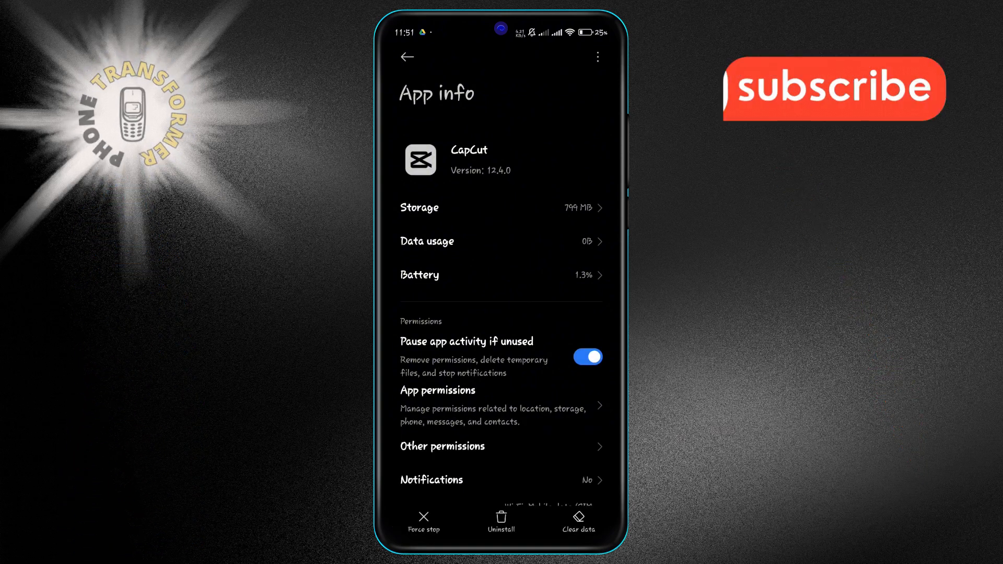